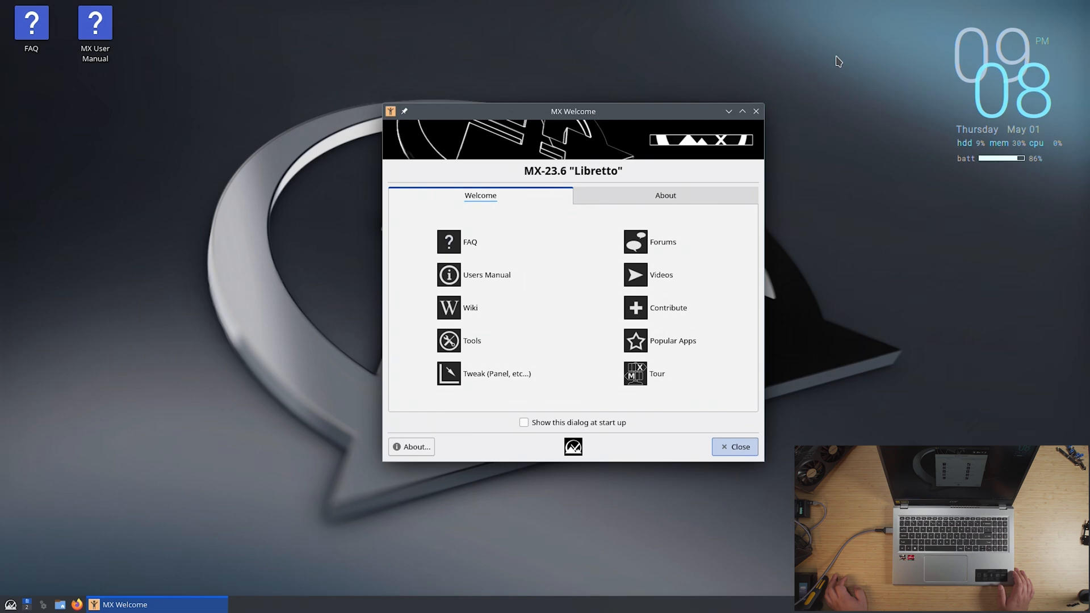
pyautogui.moveTo(488, 340)
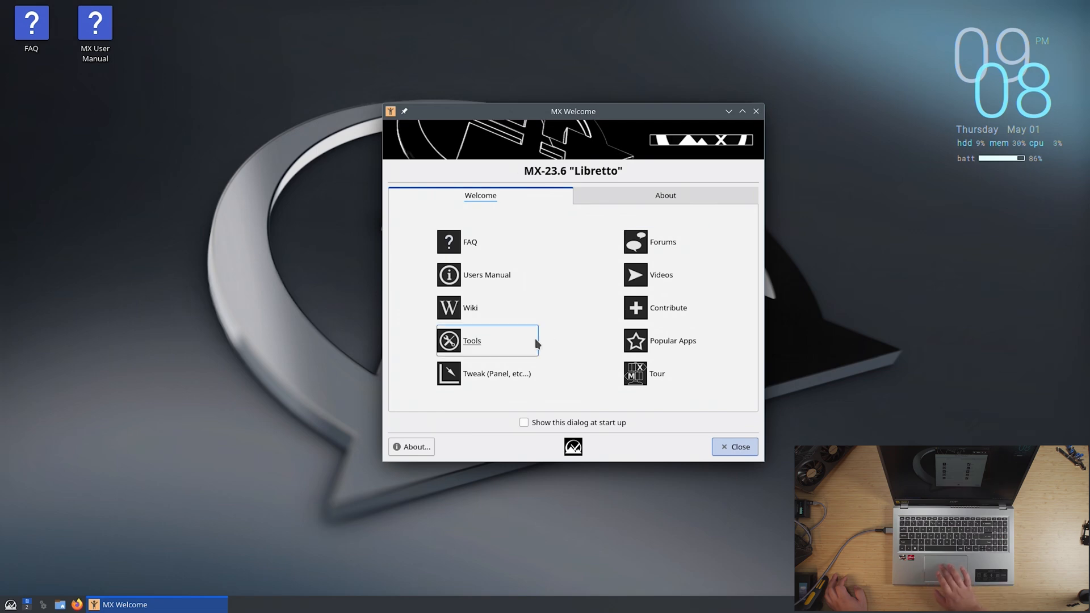
pyautogui.moveTo(735, 447)
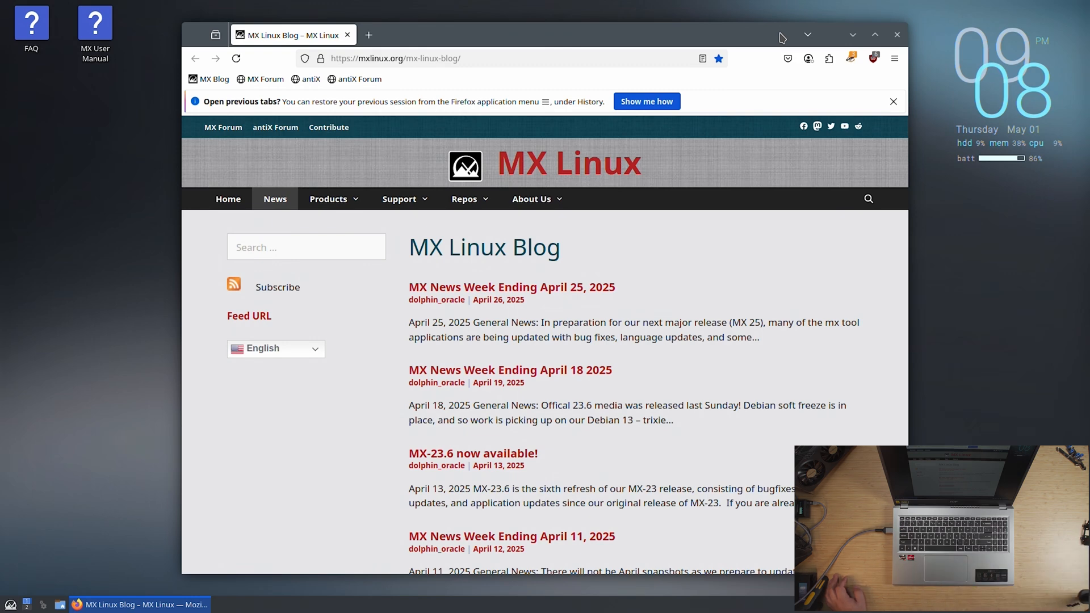
# Load youtube.com, search 'silicon foxx' and show The Silicon Foxx channel's Videos list
pyautogui.write('https://www.youtube.com')
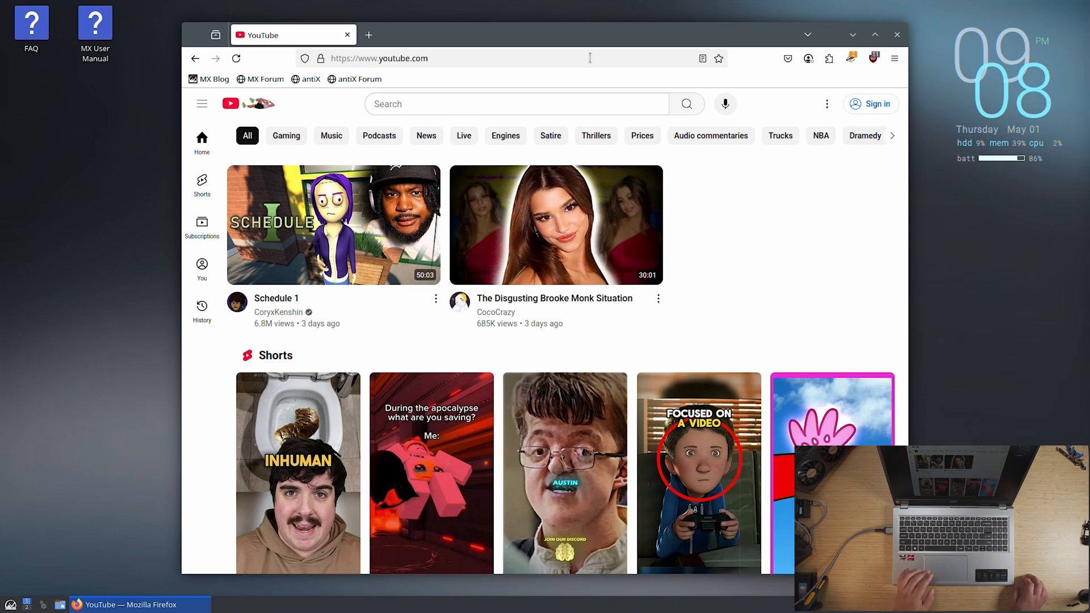
pyautogui.write('silicon foxx')
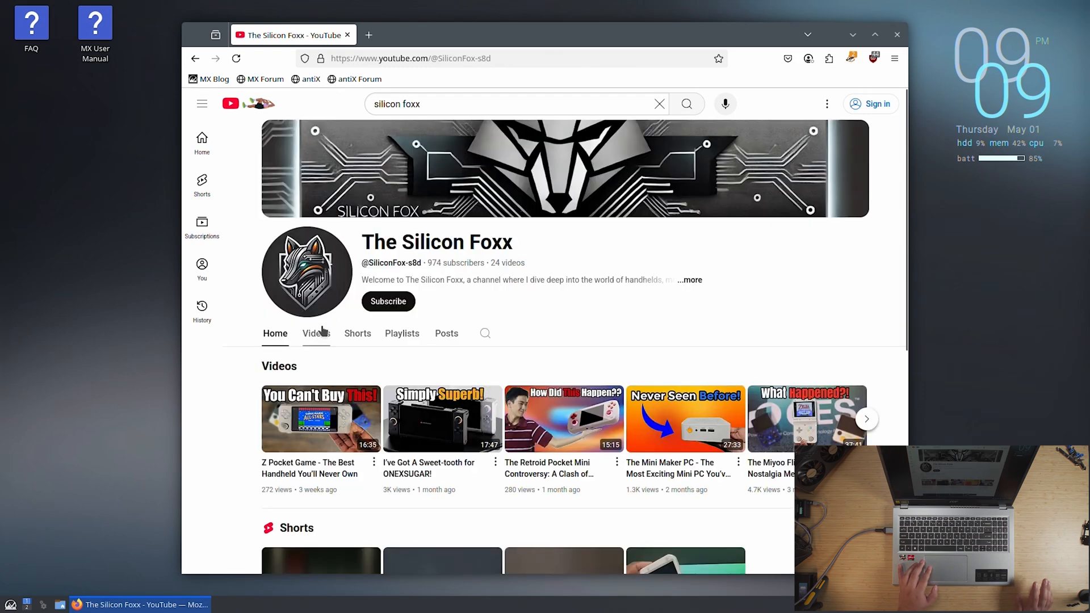
pyautogui.click(316, 333)
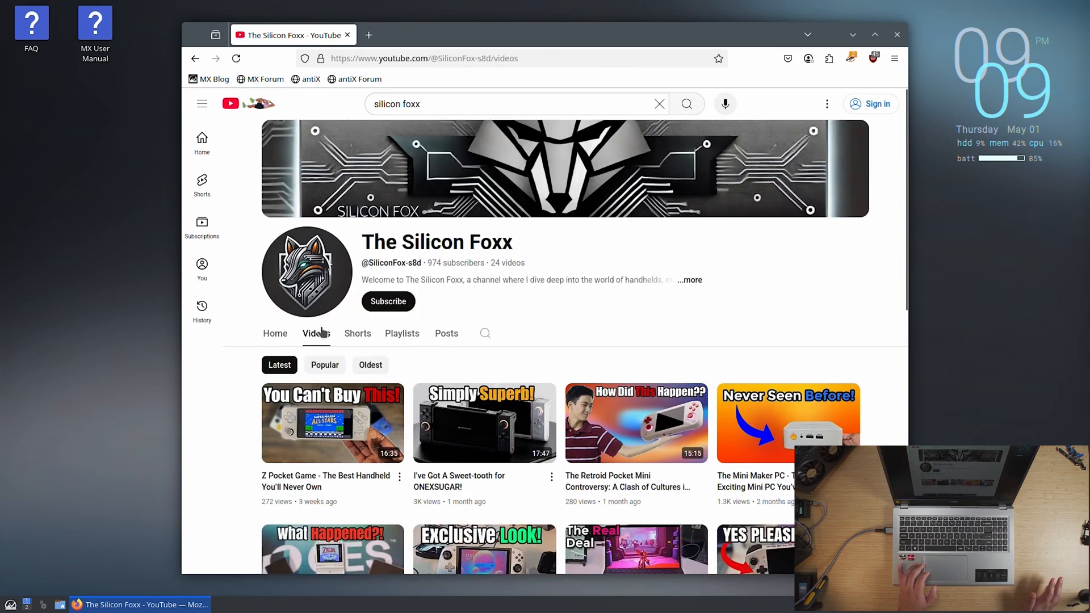
pyautogui.scroll(-3)
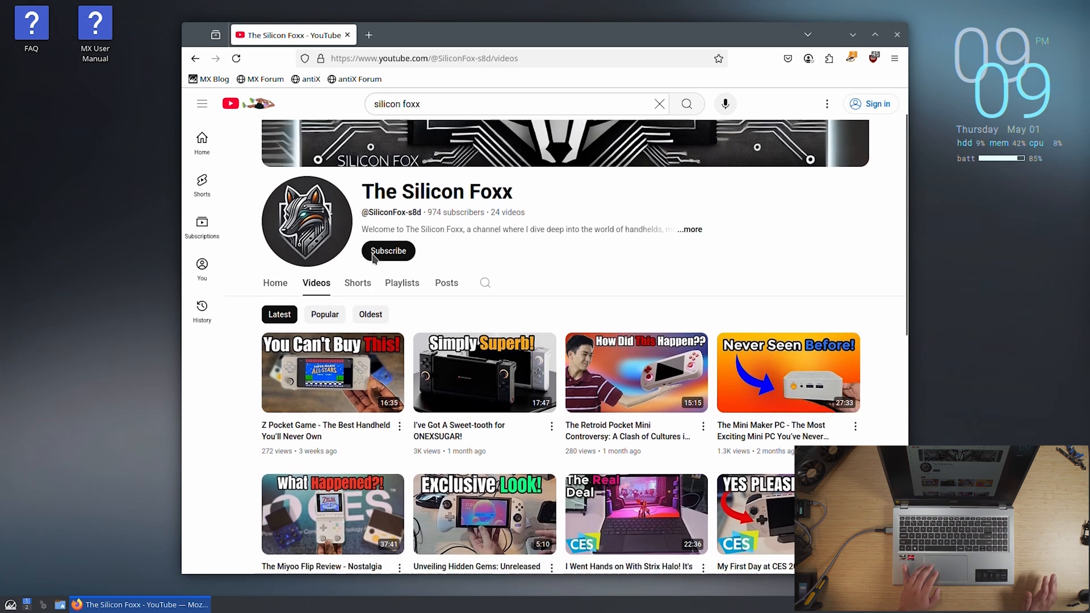
pyautogui.scroll(-3)
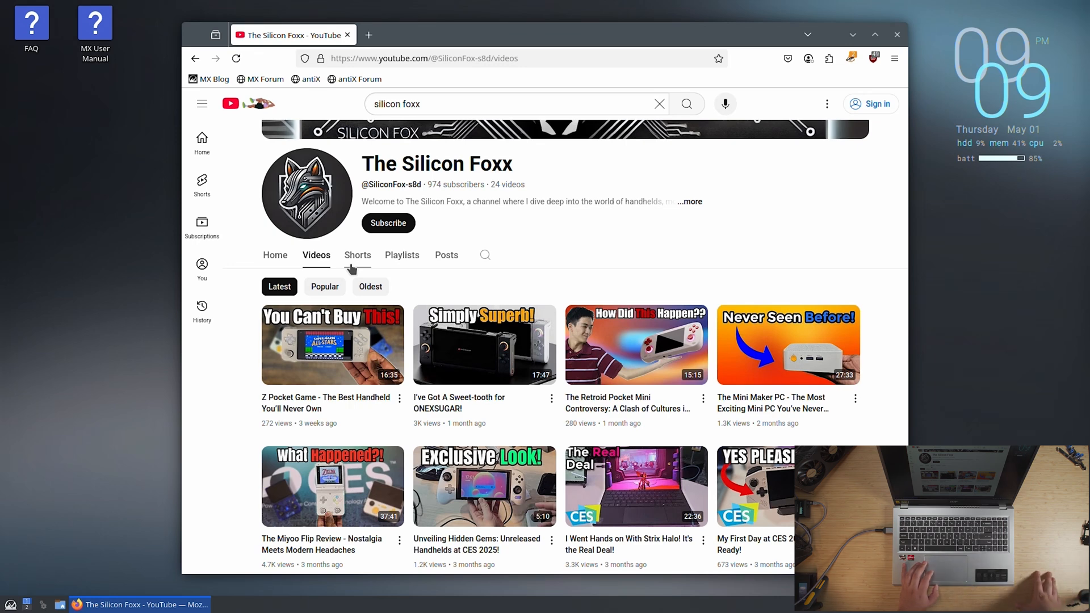
pyautogui.click(333, 344)
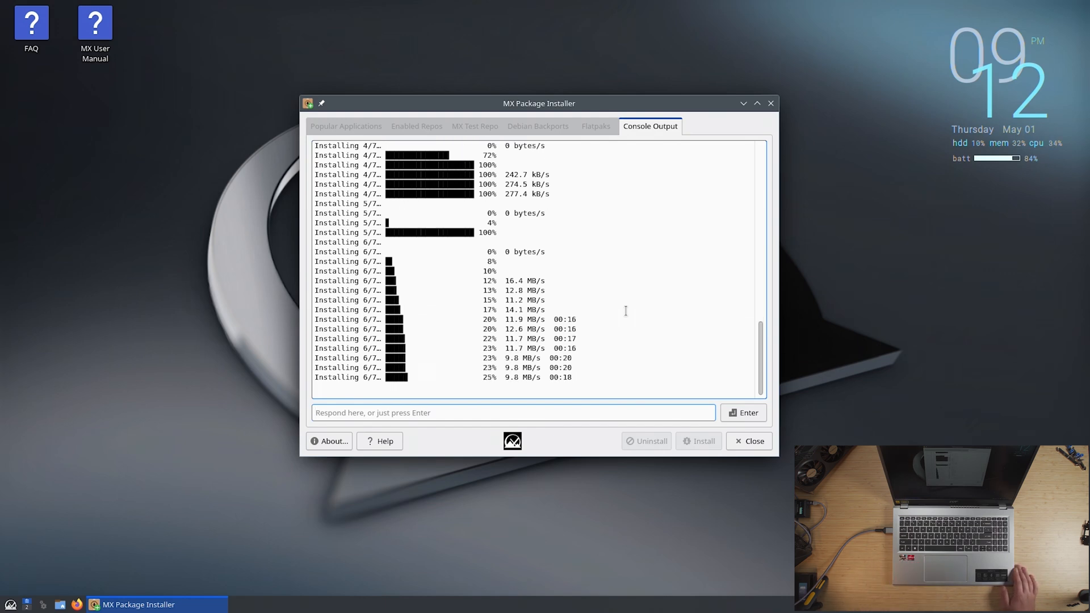
# Close MX Package Installer after the installation finishes
pyautogui.click(596, 126)
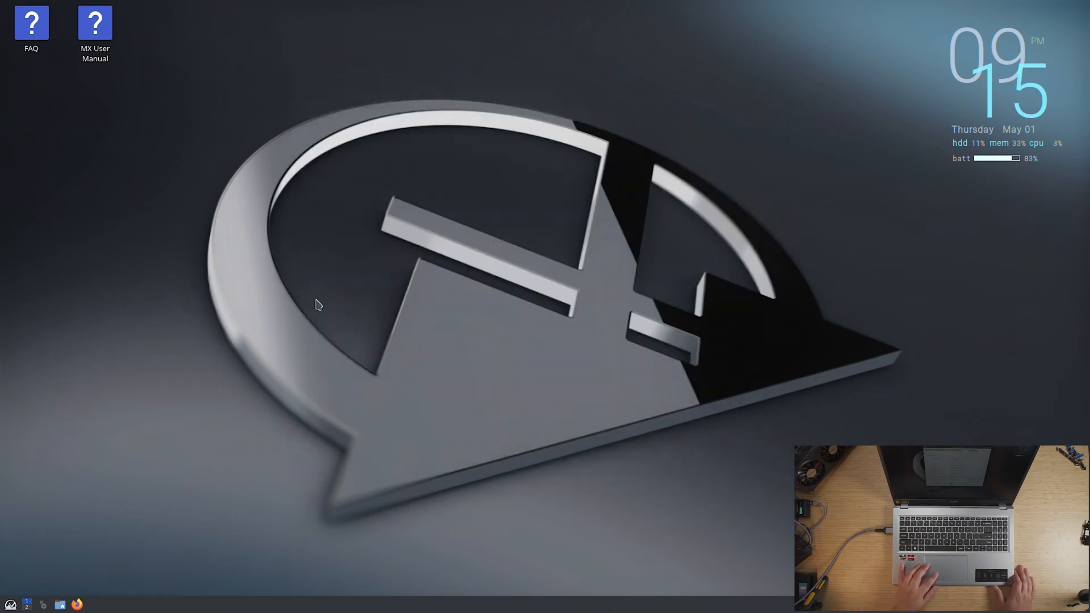
# Launch Moonlight and set the stream resolution to 1080p at 60 FPS in Settings
pyautogui.click(10, 603)
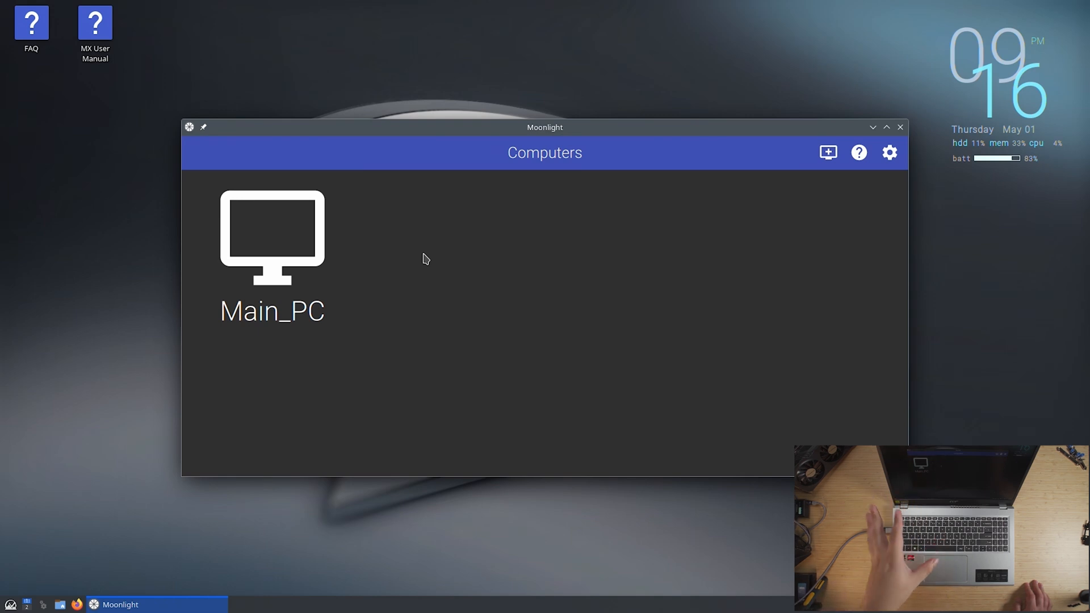
pyautogui.click(889, 153)
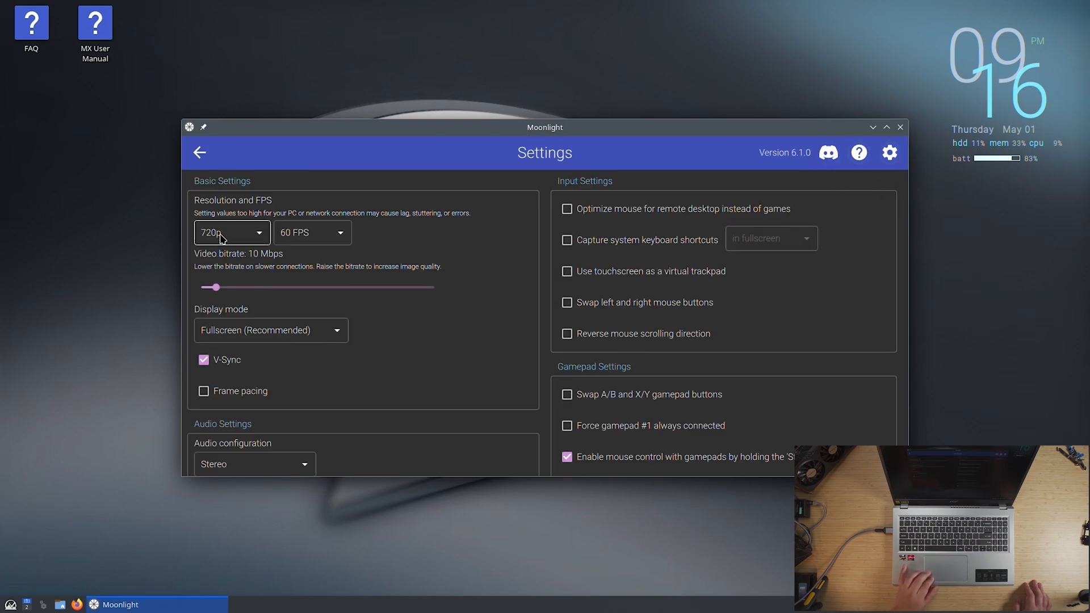
pyautogui.click(232, 231)
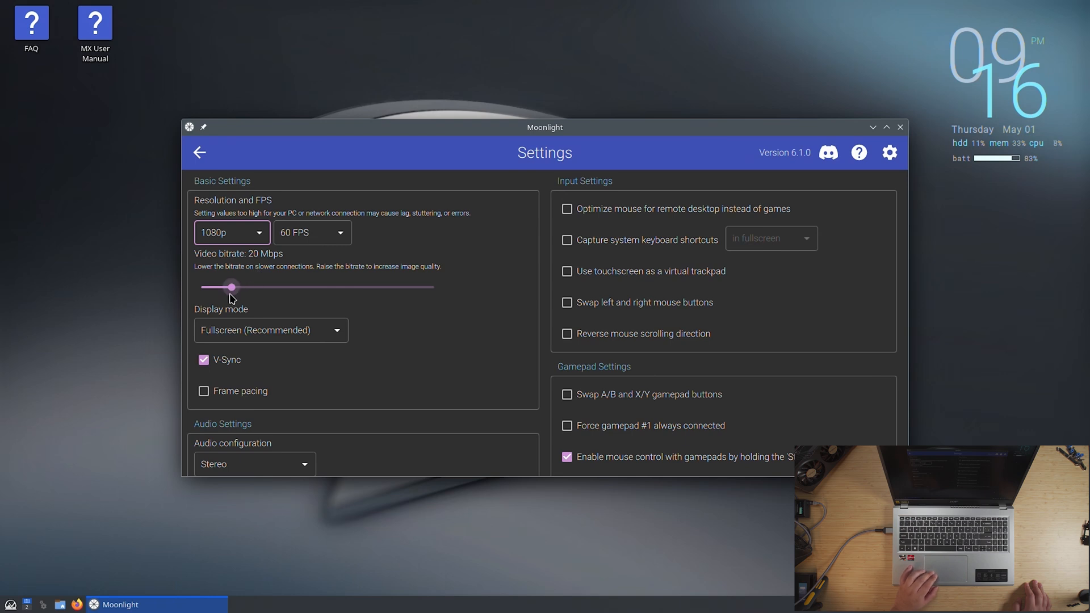
# Raise the video bitrate to about 61 Mbps and reach the fullscreen and V-Sync options
pyautogui.moveTo(232, 286); pyautogui.dragTo(289, 286)
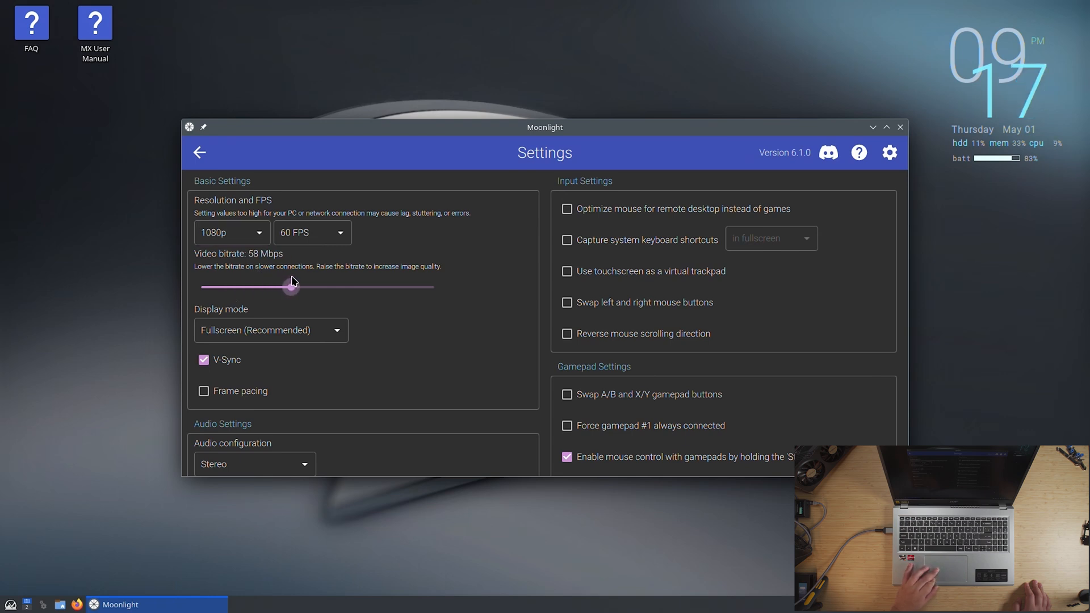
pyautogui.moveTo(291, 287); pyautogui.dragTo(298, 287)
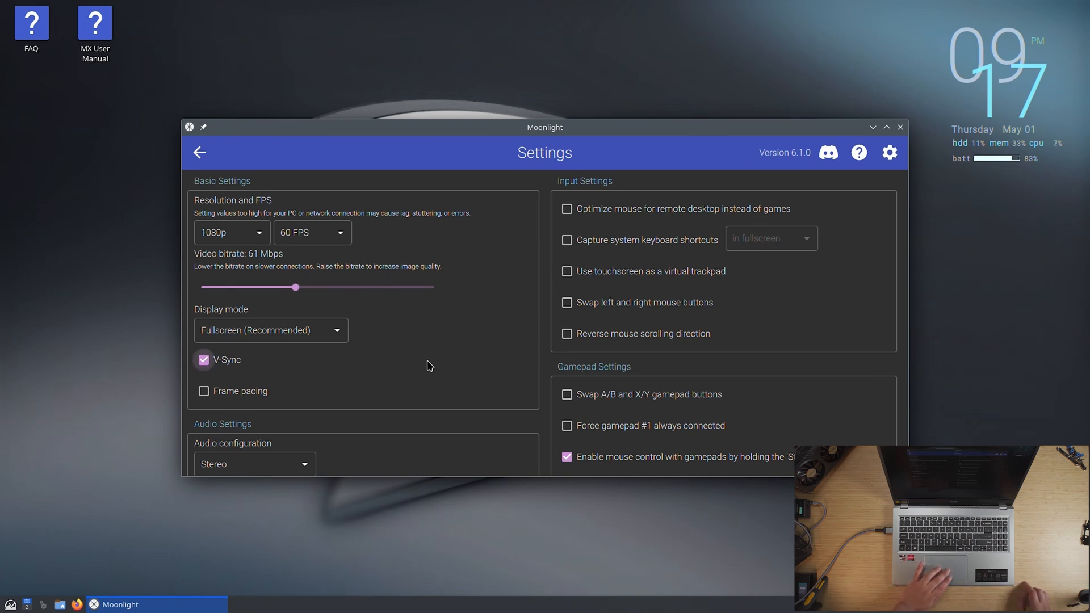
pyautogui.scroll(-3)
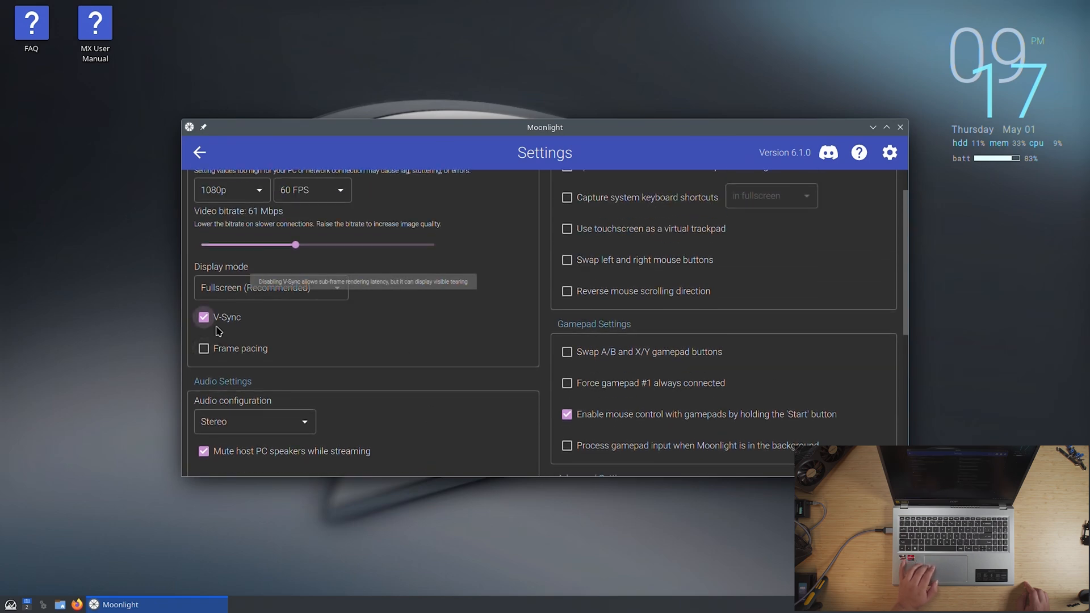
pyautogui.scroll(-3)
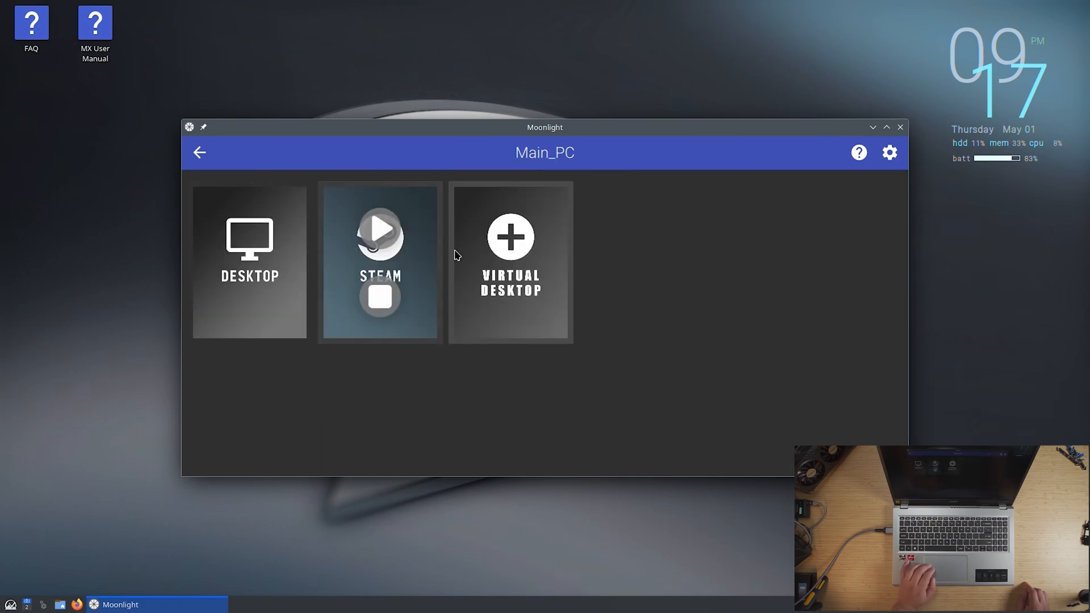
pyautogui.moveTo(492, 259)
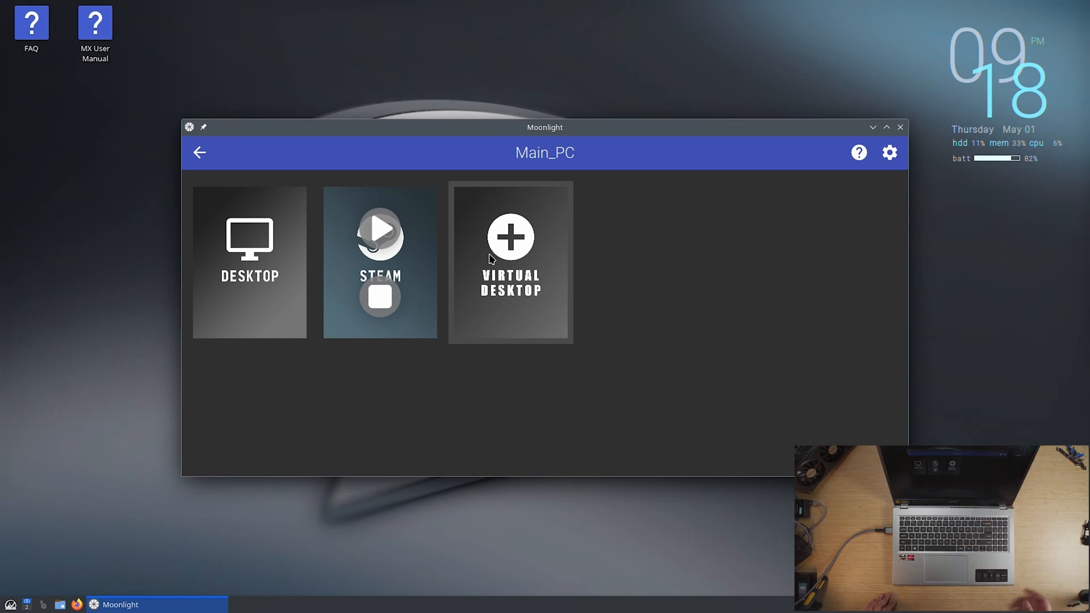
# Start streaming Main_PC's Virtual Desktop, confirming the quit of Steam Big Picture
pyautogui.click(379, 296)
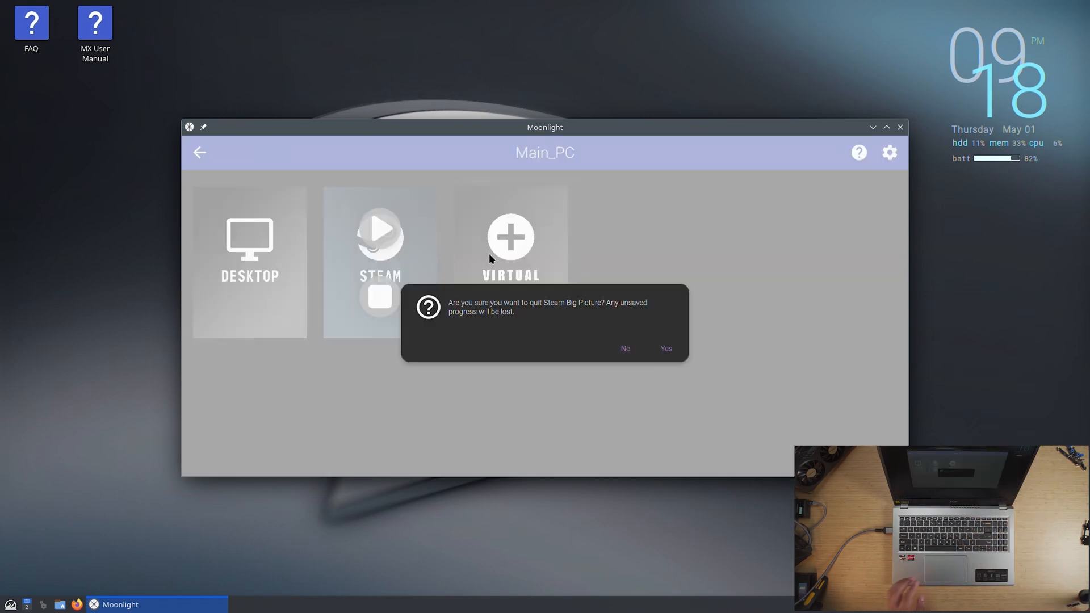
pyautogui.click(664, 348)
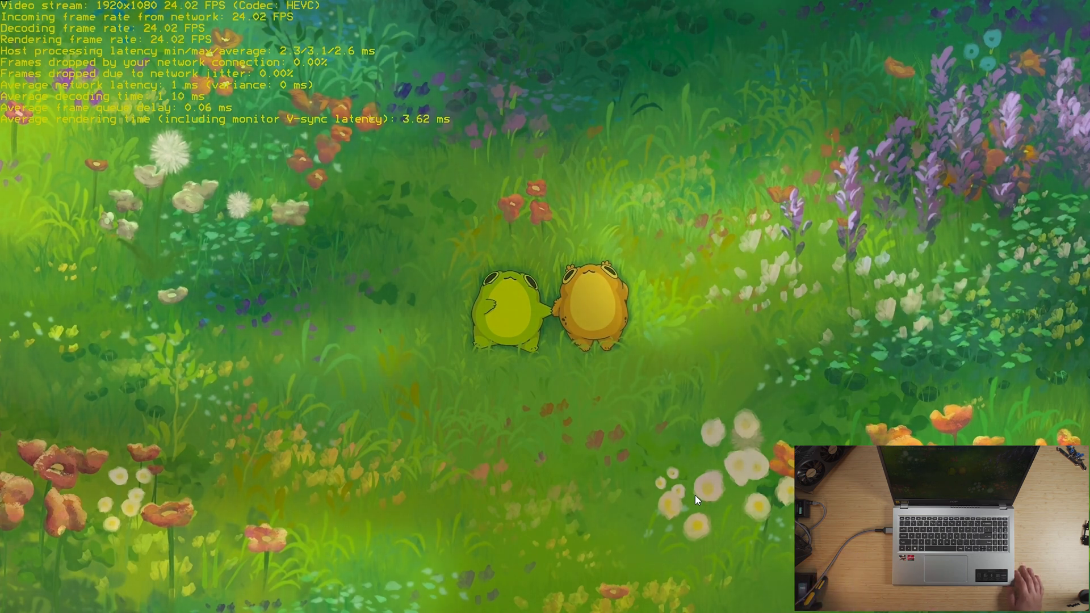
pyautogui.moveTo(22, 419)
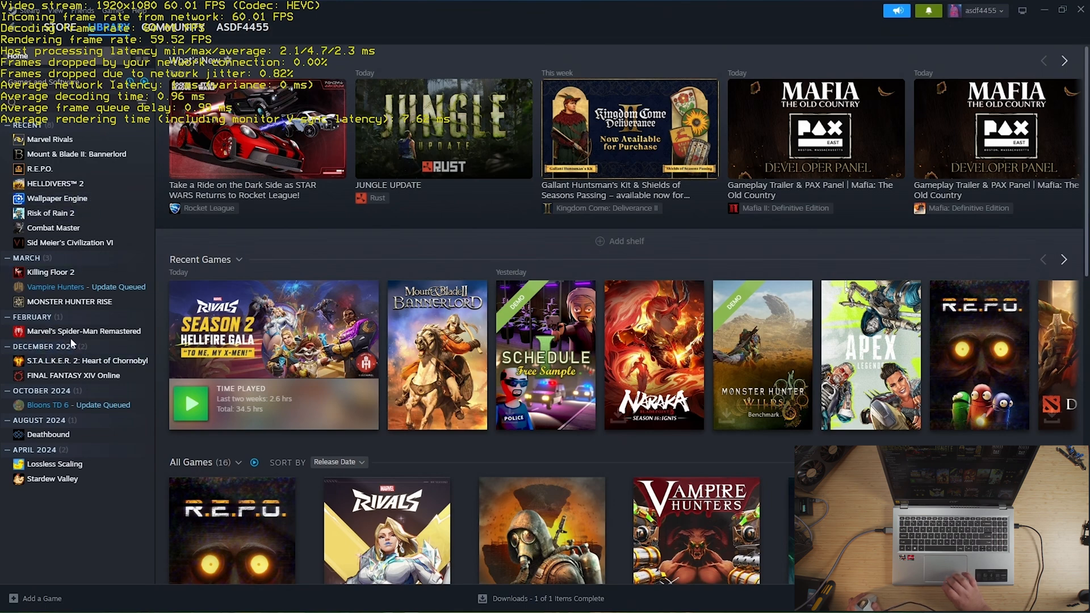
# Launch Marvel's Spider-Man Remastered from its page in the streamed Steam library
pyautogui.click(83, 330)
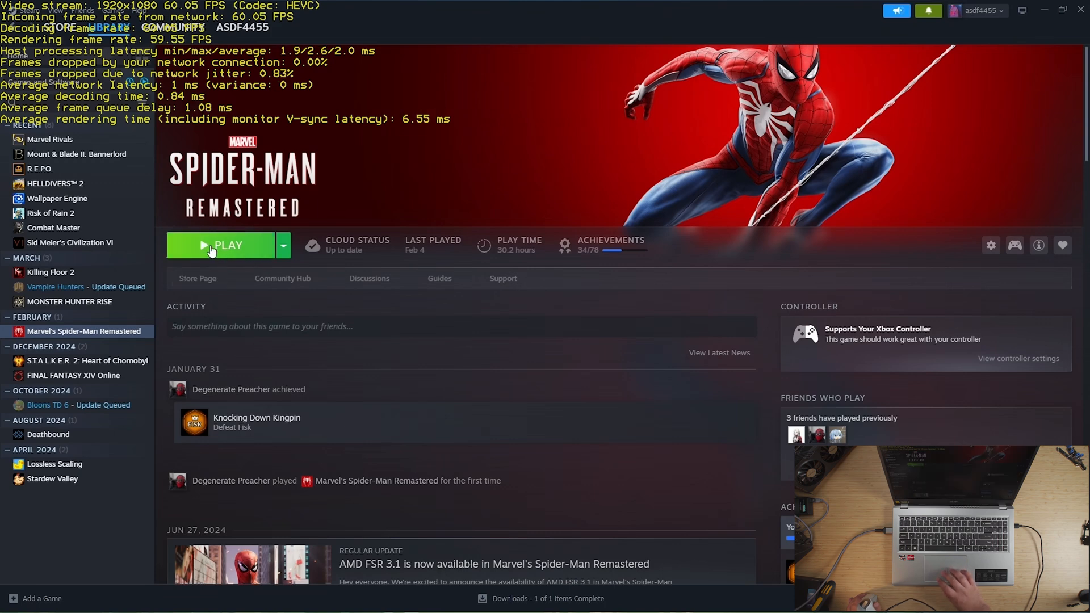
pyautogui.click(223, 245)
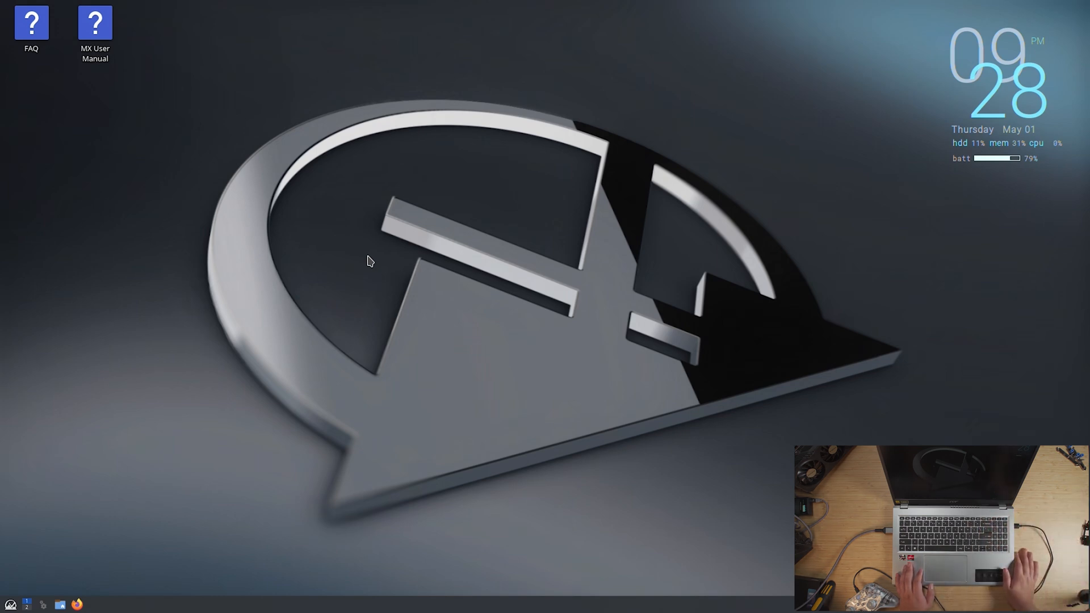
pyautogui.moveTo(311, 225)
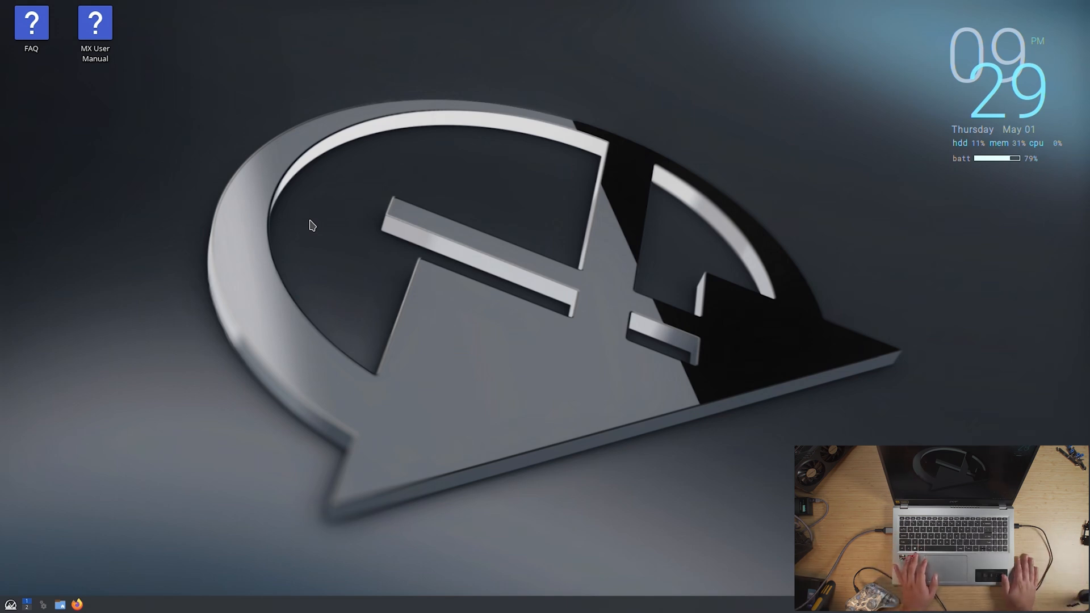
pyautogui.moveTo(126, 217)
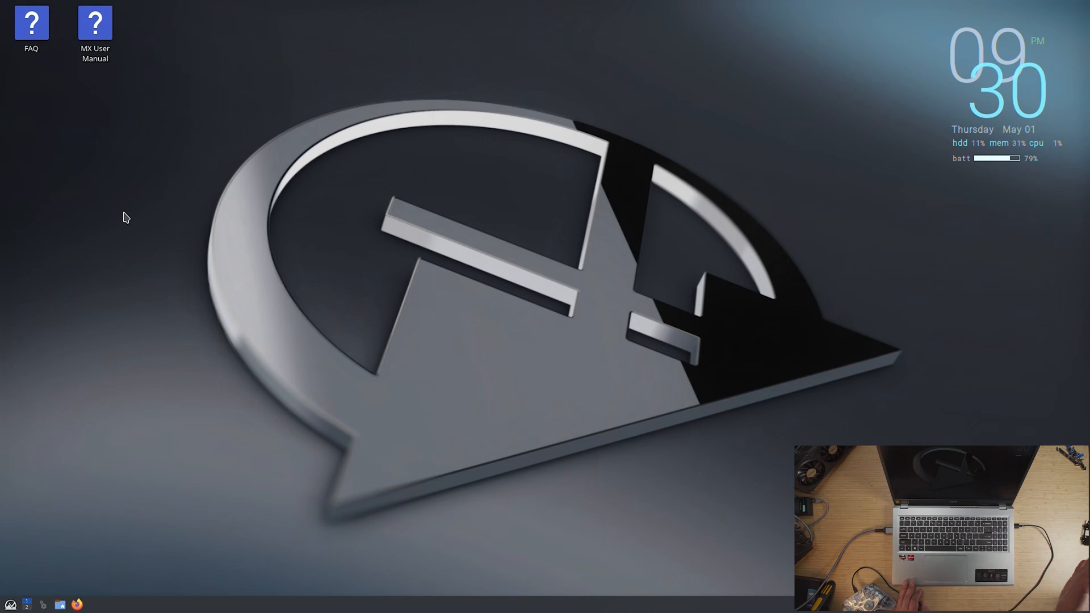
pyautogui.moveTo(118, 272)
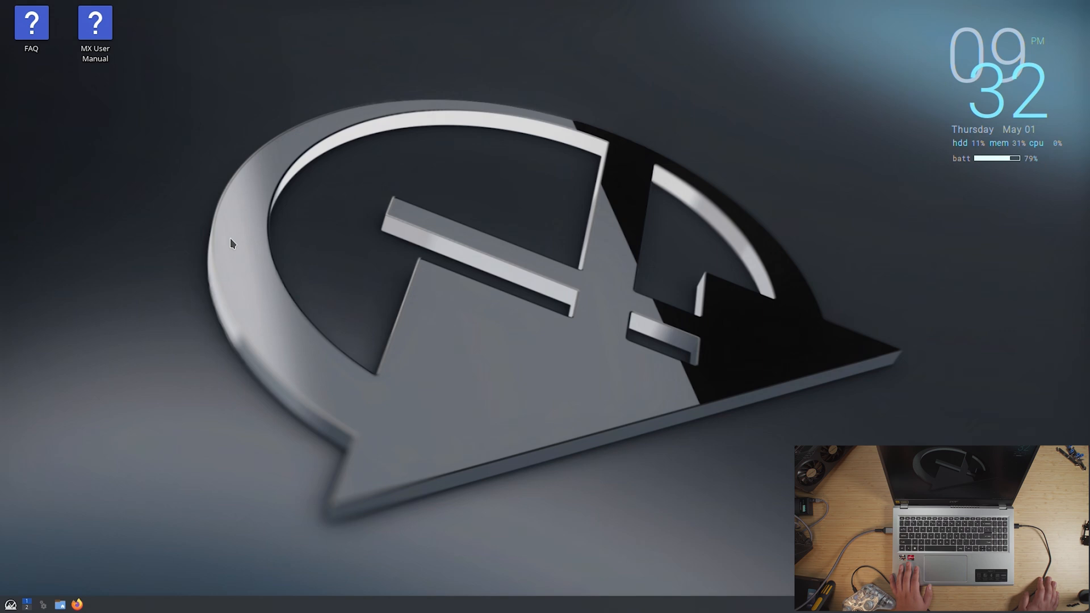
pyautogui.moveTo(94, 340)
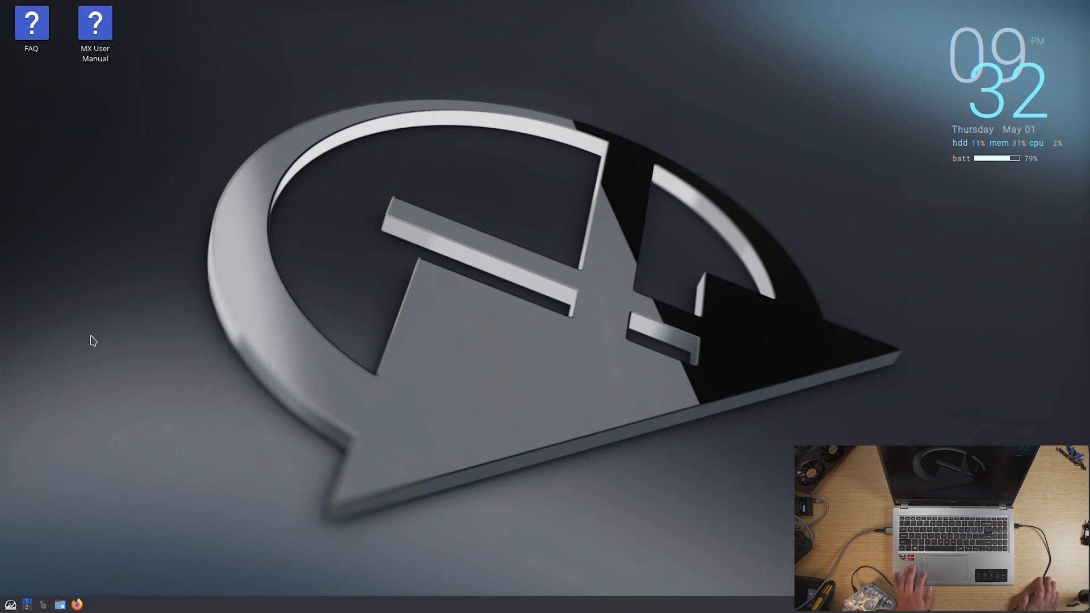